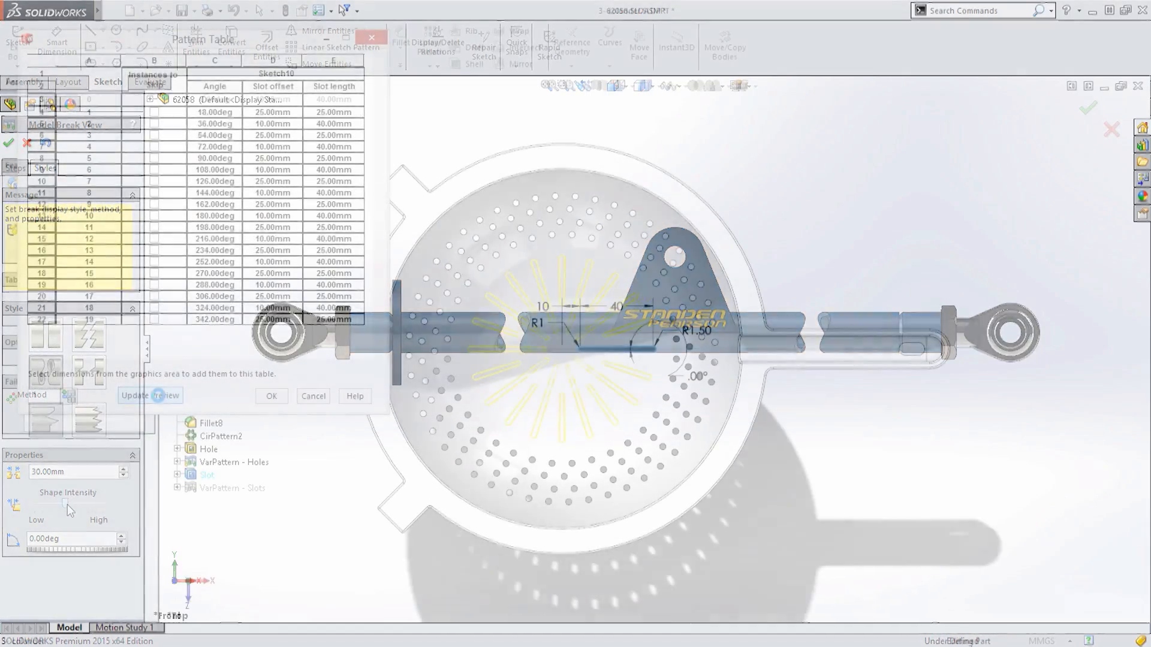
Step: Bring up the Leg Assembly.SLDASM page in Enterprise PDM Web2
{"action": "left_click", "coordinate": [271, 395]}
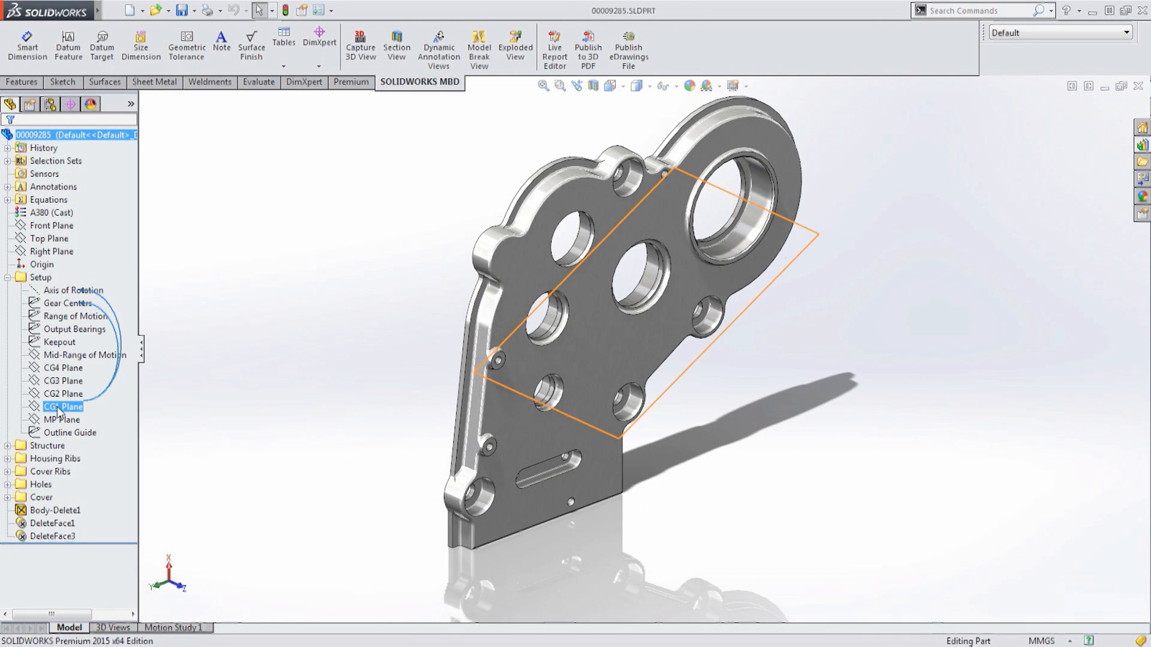
{"action": "left_click", "coordinate": [7, 290]}
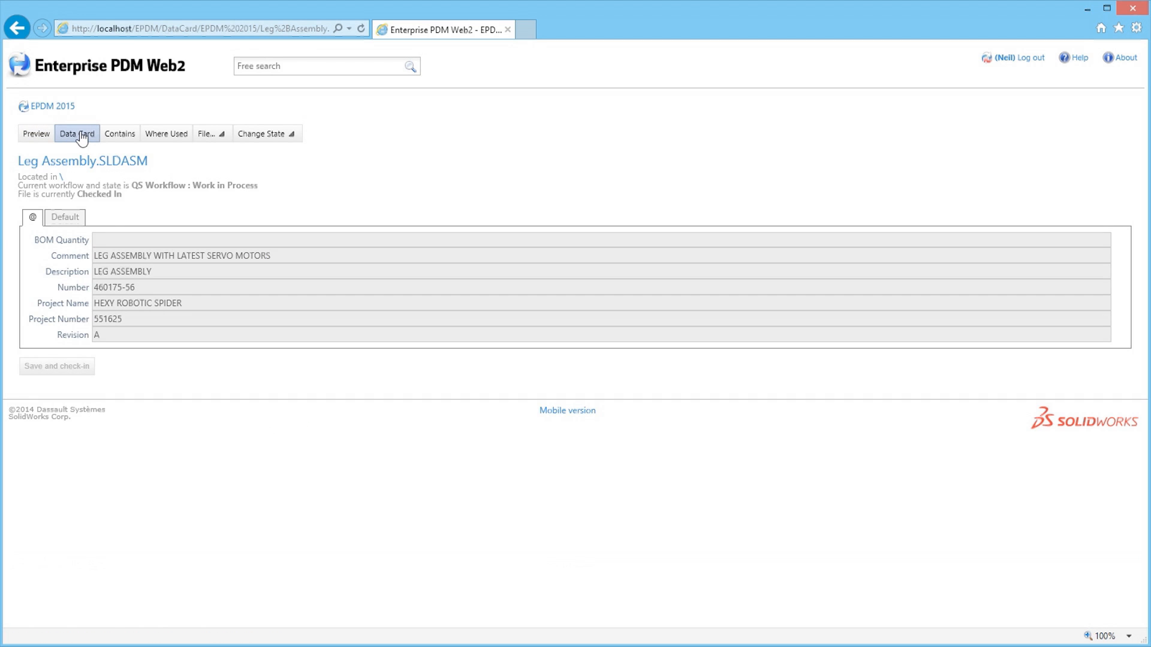
Step: Show the Leg Assembly data card, then activate the *Right annotated 3D view of the MBD component
{"action": "left_click", "coordinate": [118, 133]}
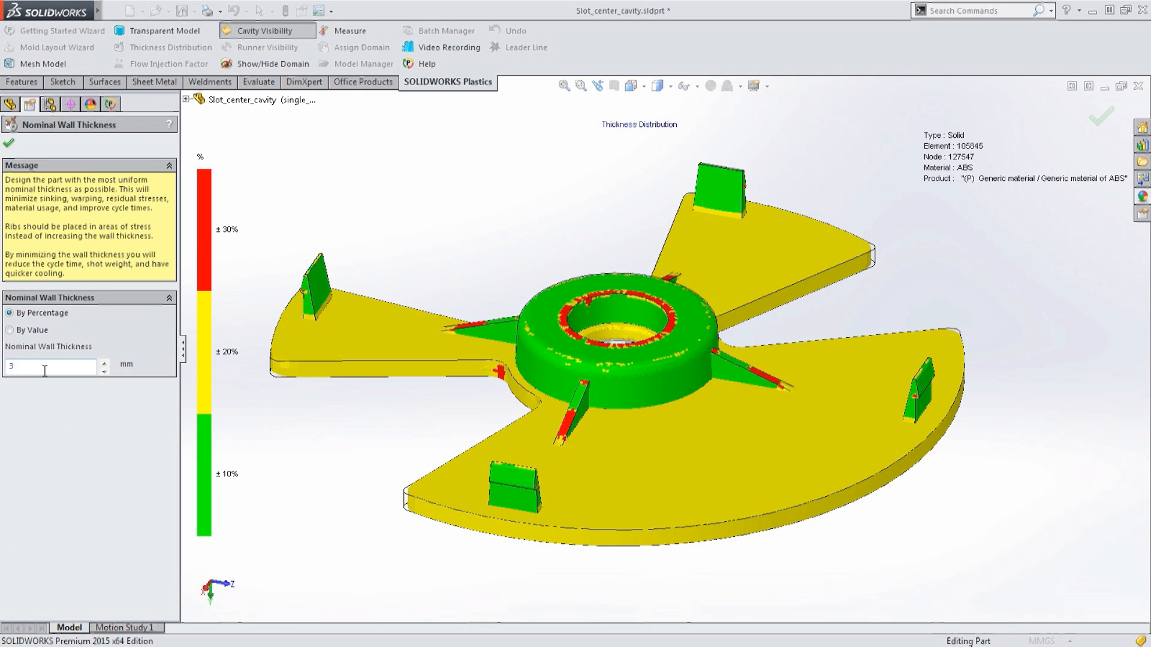
{"action": "left_click", "coordinate": [10, 331]}
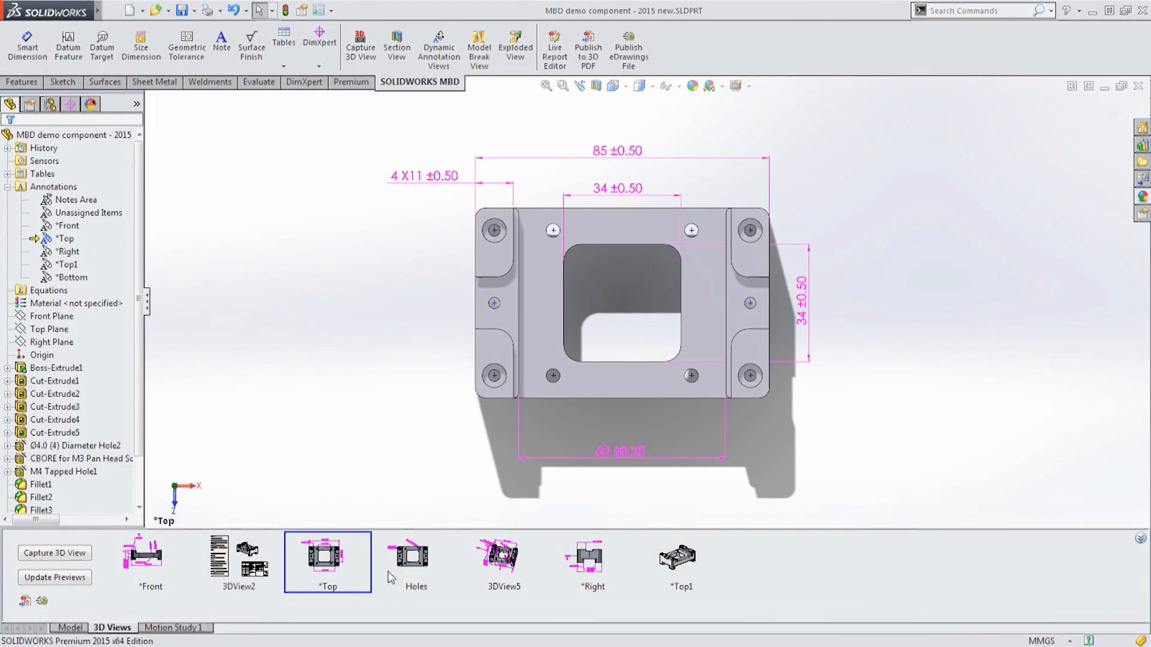
{"action": "left_click", "coordinate": [593, 561]}
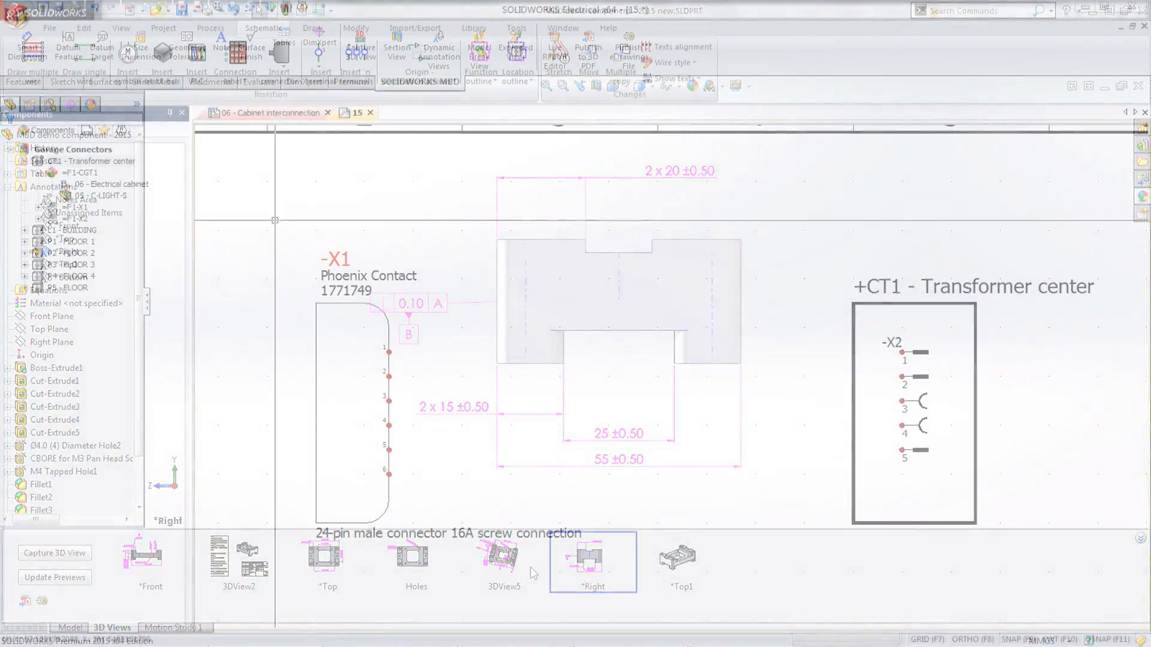